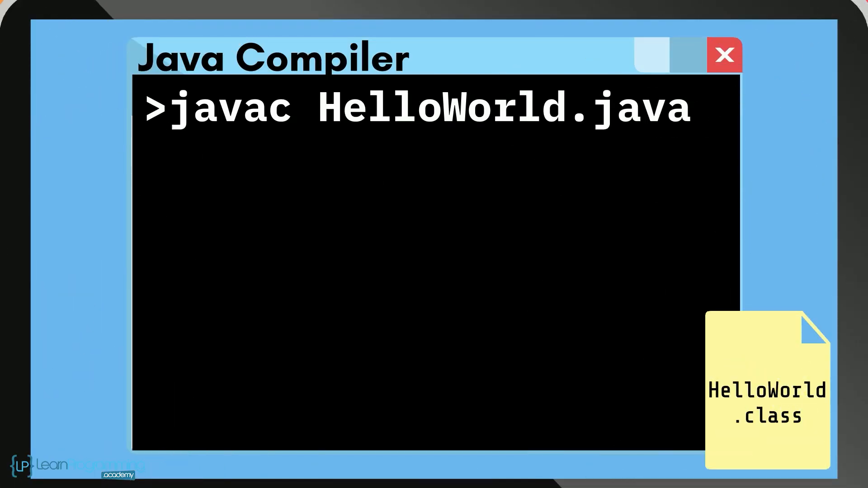
# Step: Advance the slides, entering 'java Hello' and revealing the COBOL highlight beside FORTRAN
pyautogui.click(723, 333)
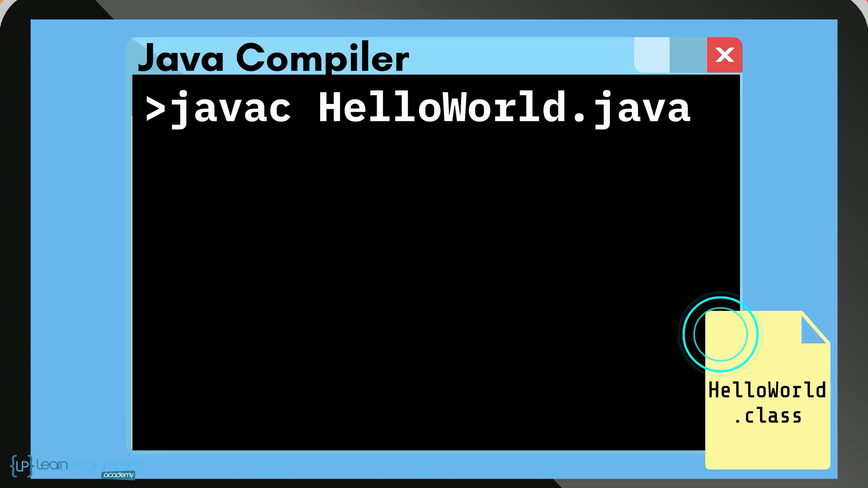
pyautogui.write('java Hello')
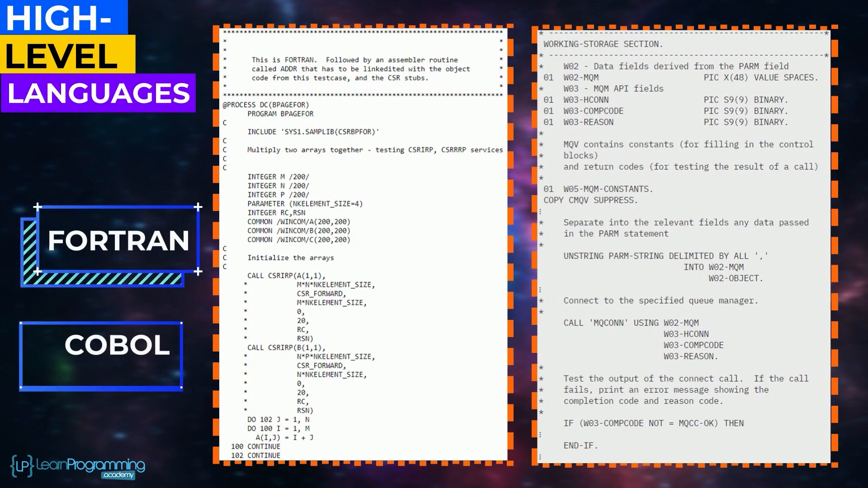
pyautogui.click(102, 342)
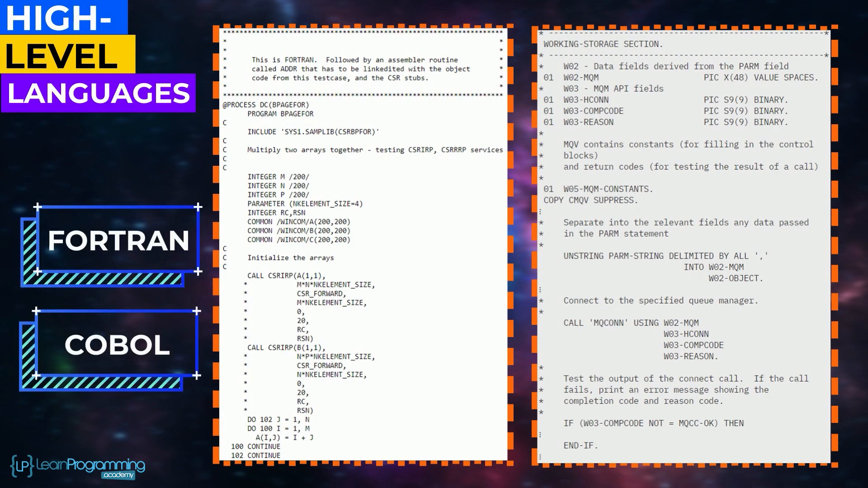